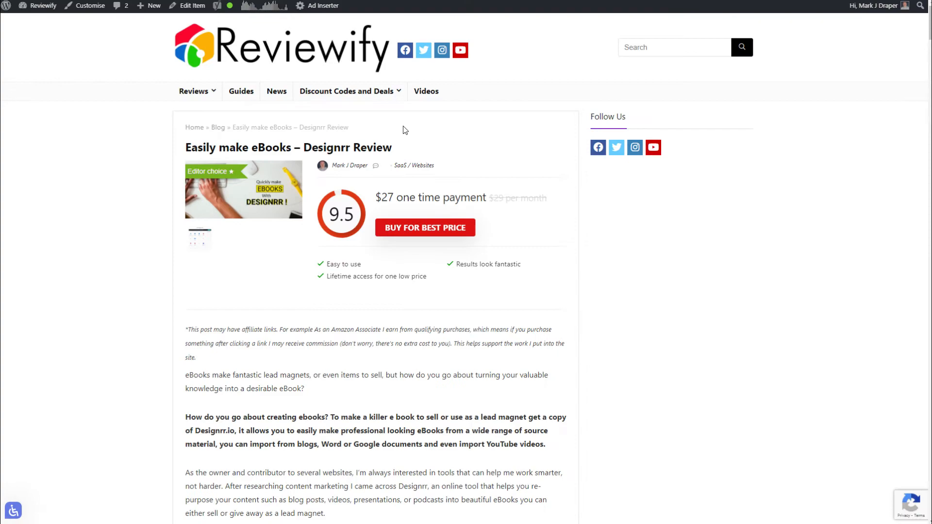
Paste the Designrr review URL into Compose and choose 'Creating an ebook just got easier.' as the opening line
scroll(down, 3)
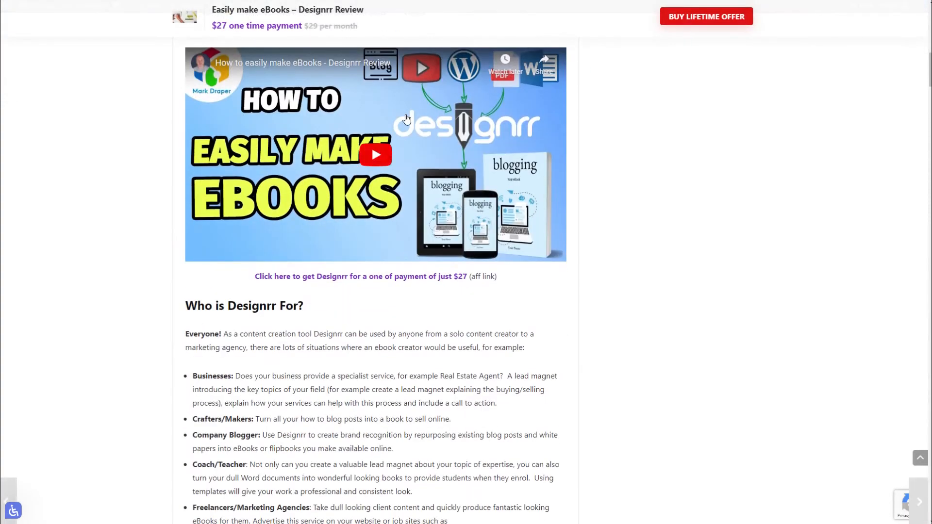
scroll(down, 3)
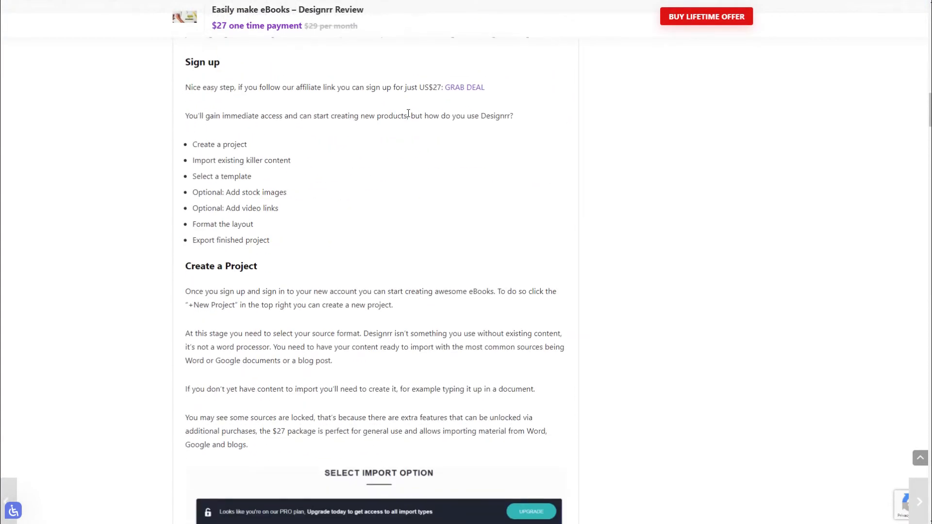
scroll(down, 3)
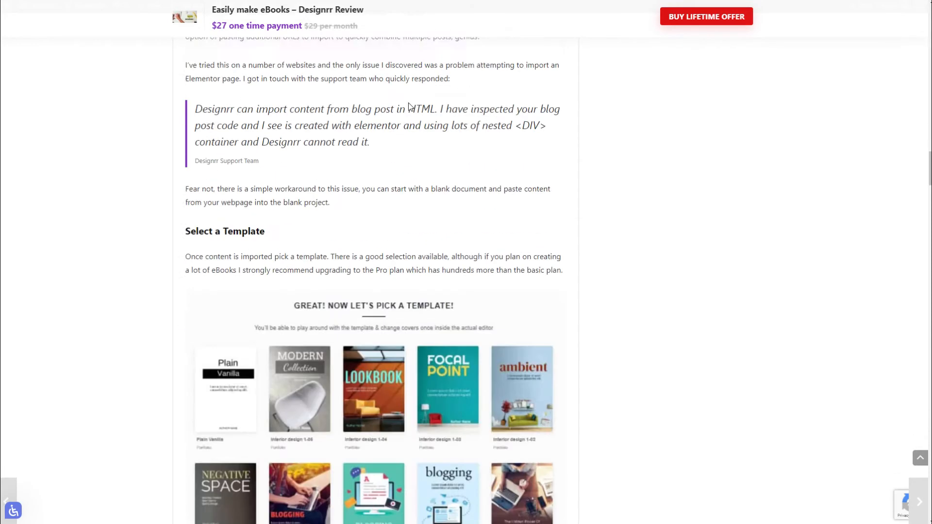
scroll(down, 3)
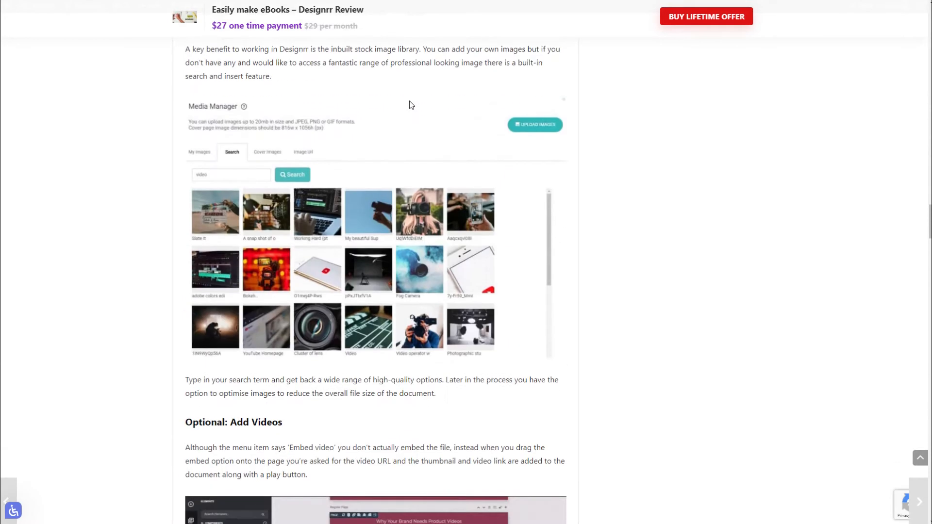
scroll(down, 3)
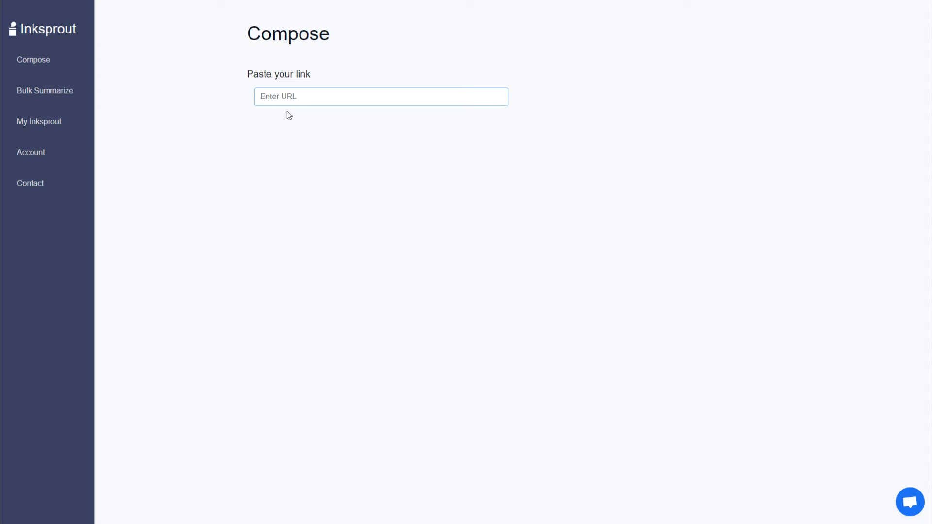
text(https://reviewify.co.uk/blog/designrr-review-the-easiest-way-to-make-ebooks/)
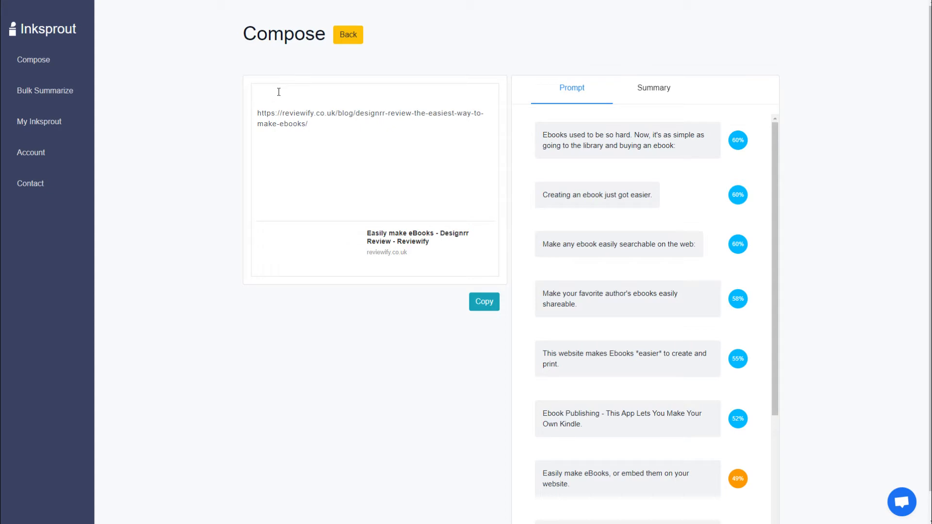
mouse_move(577, 144)
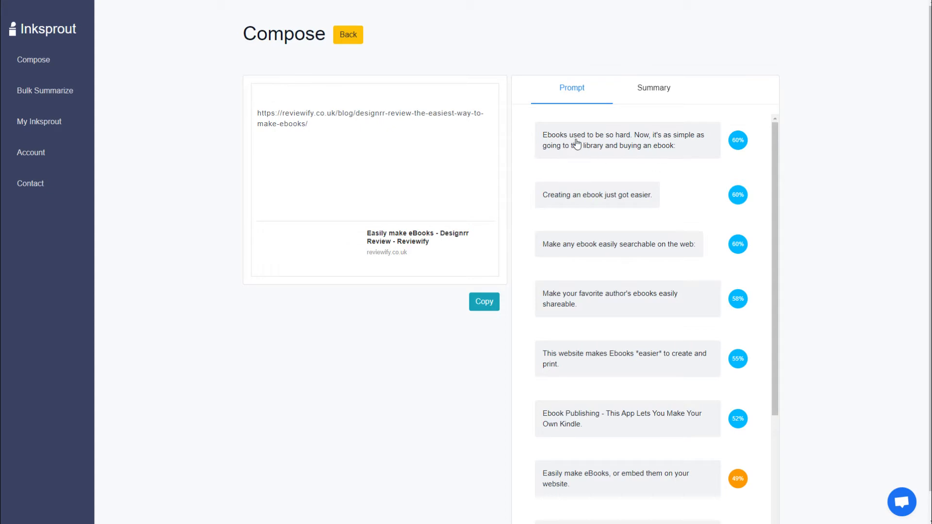
mouse_move(580, 201)
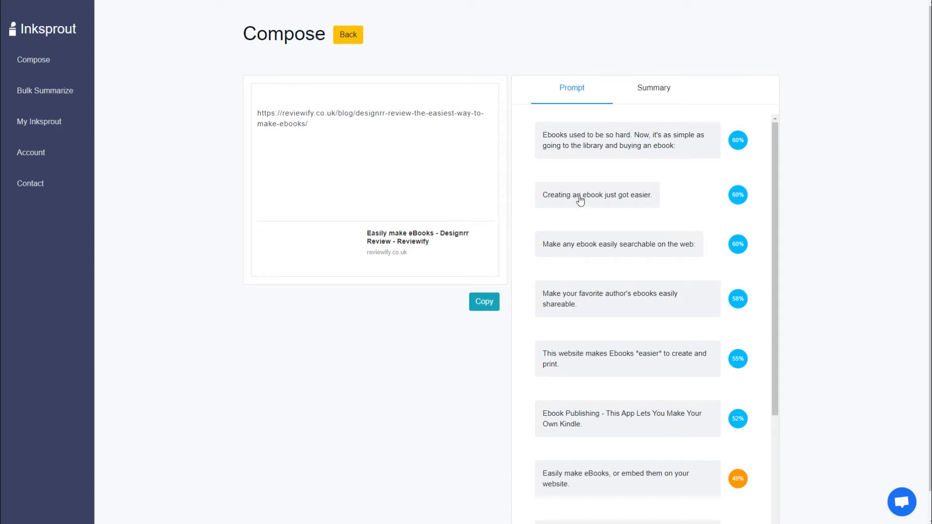
mouse_move(599, 201)
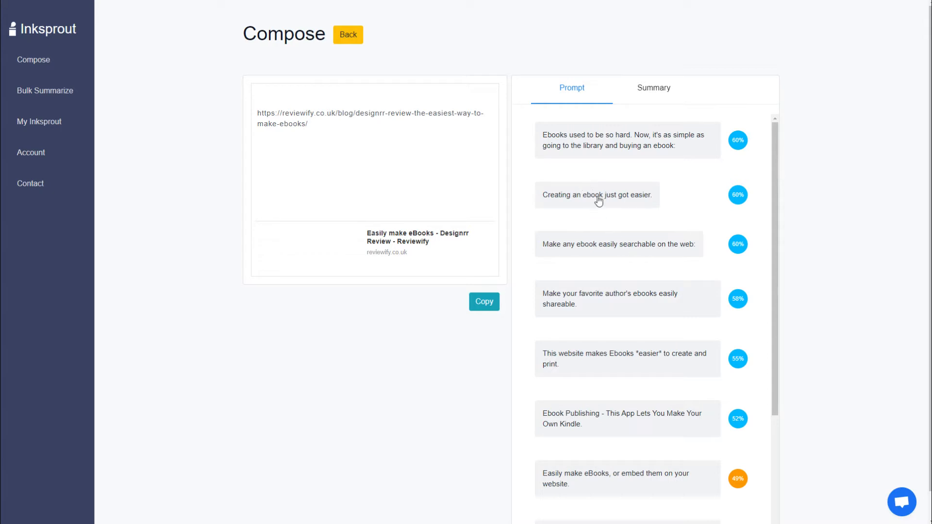
click(596, 194)
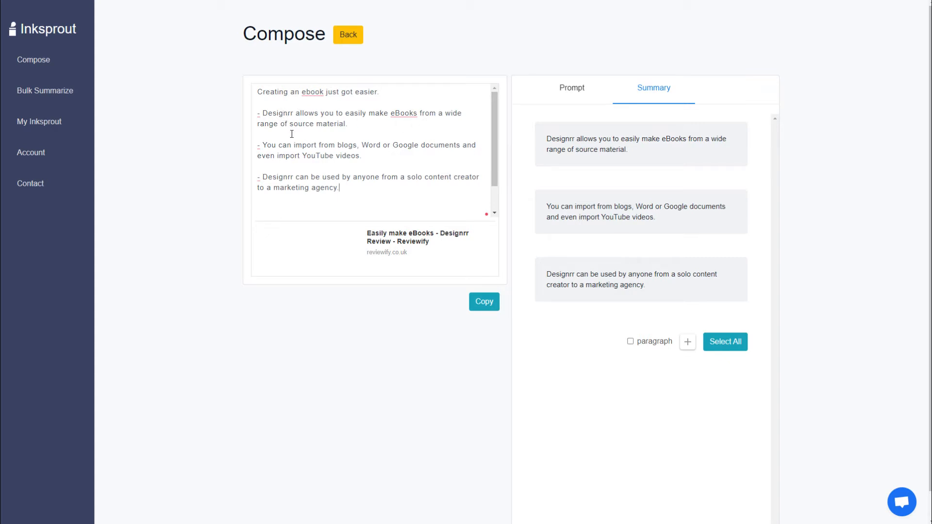
mouse_move(450, 159)
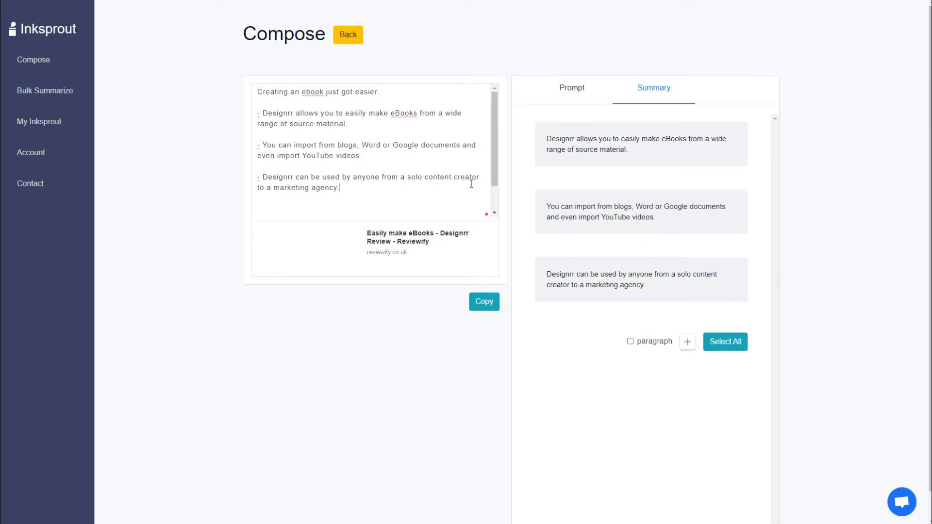
mouse_move(423, 73)
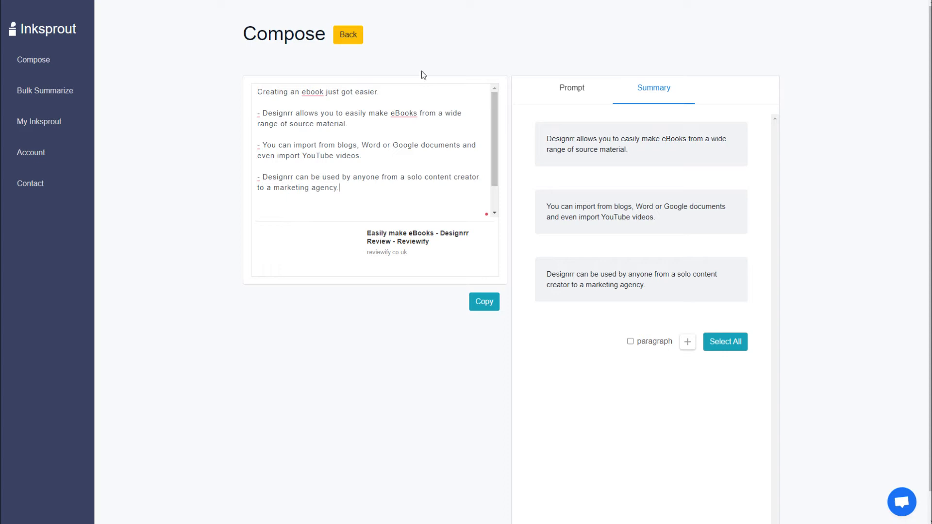
mouse_move(326, 147)
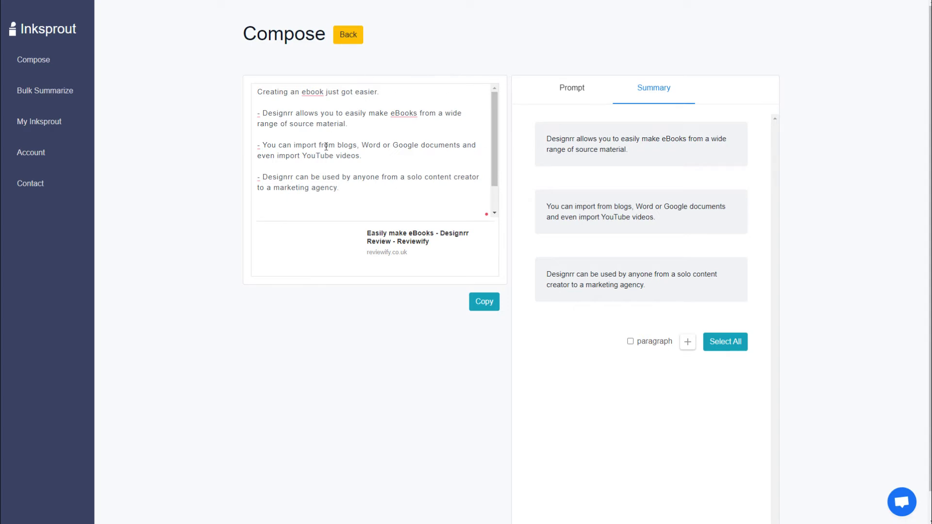
mouse_move(579, 67)
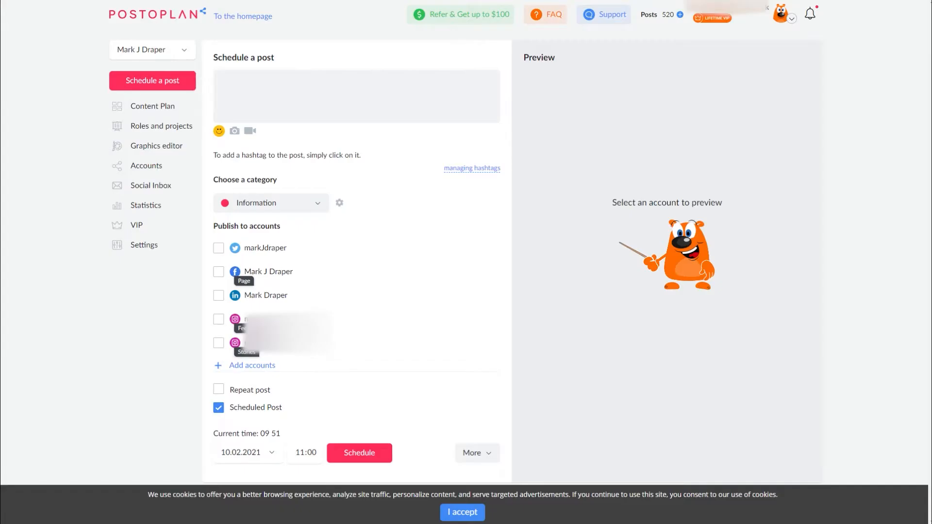
mouse_move(542, 29)
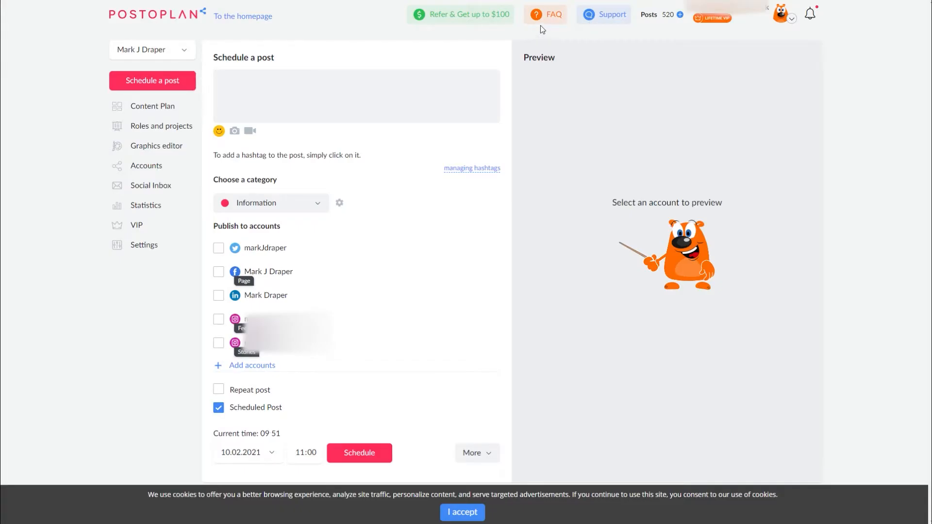
mouse_move(208, 37)
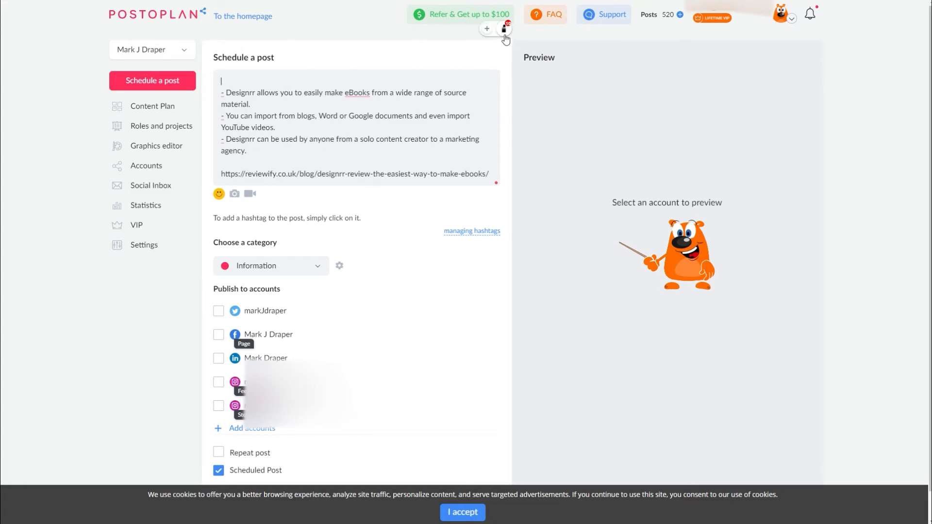
Insert the Inksprout Designrr summary into the Postoplan post via the browser extension
click(503, 29)
text(Creating an ebook just got easier.)
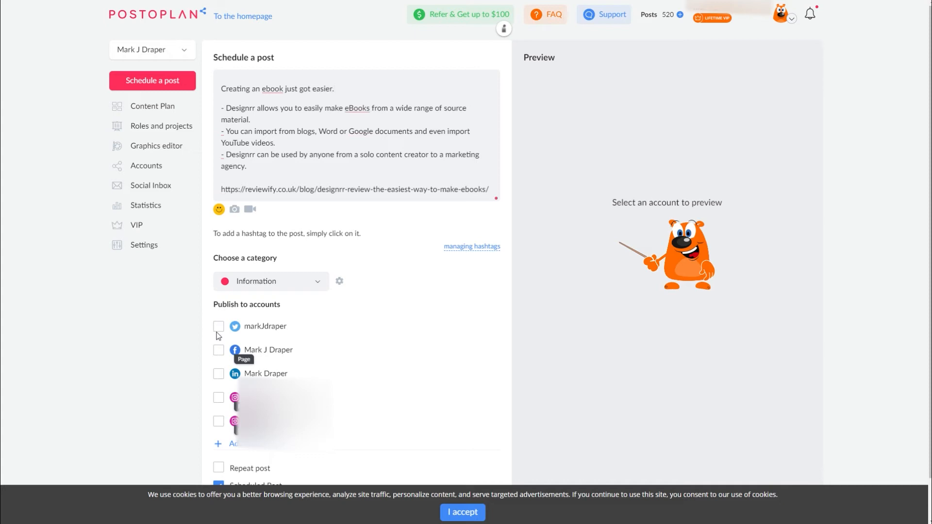
Add Twitter and LinkedIn accounts, preview the LinkedIn and Facebook versions, then leave without saving
click(218, 326)
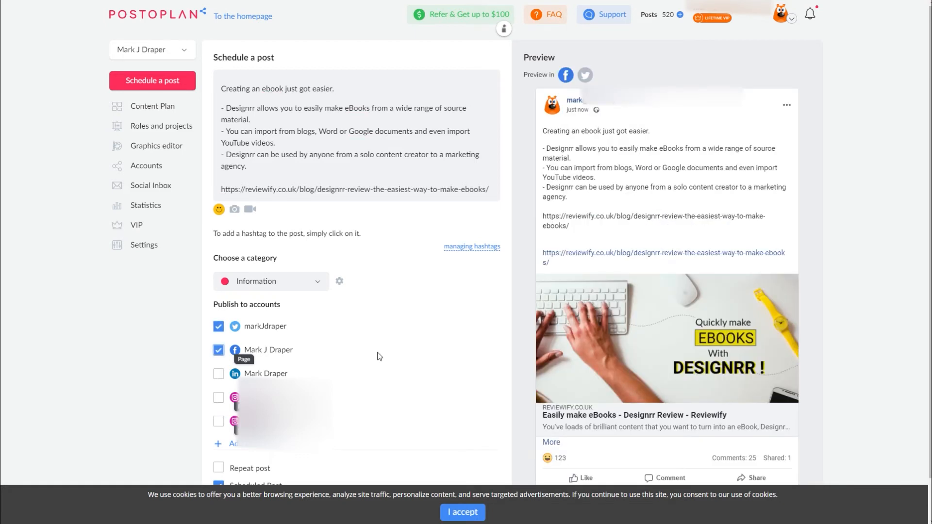
click(218, 373)
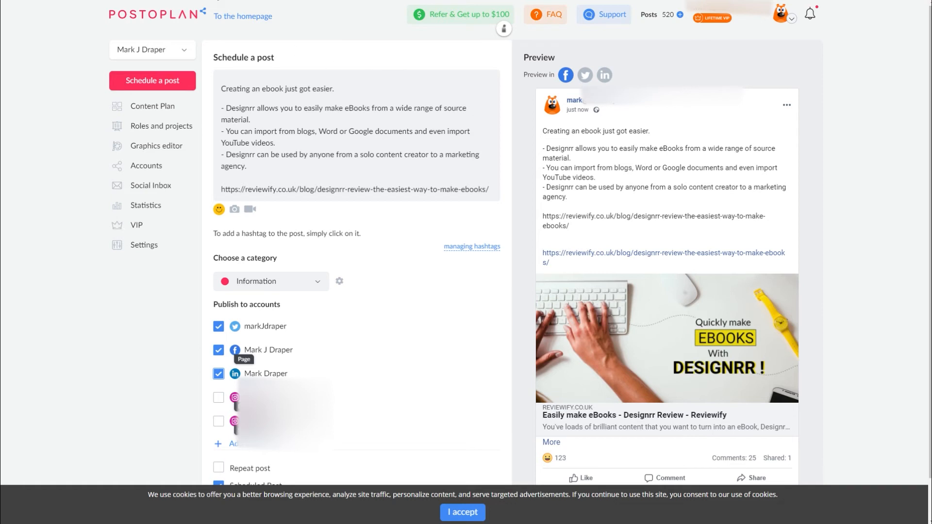
mouse_move(292, 14)
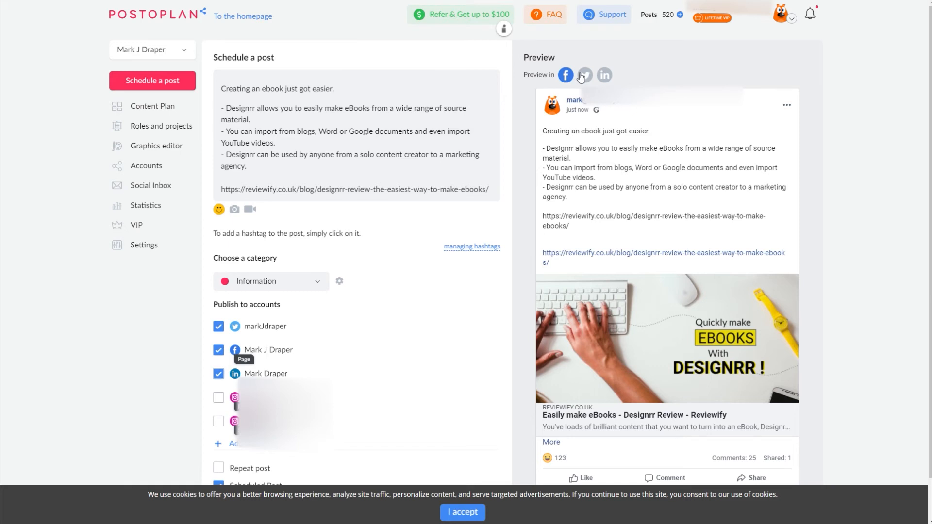
click(585, 75)
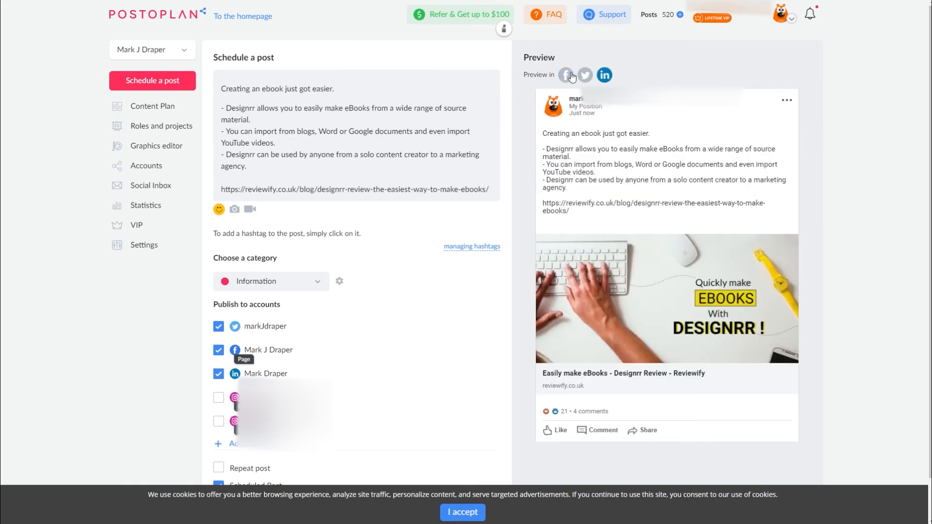
click(566, 75)
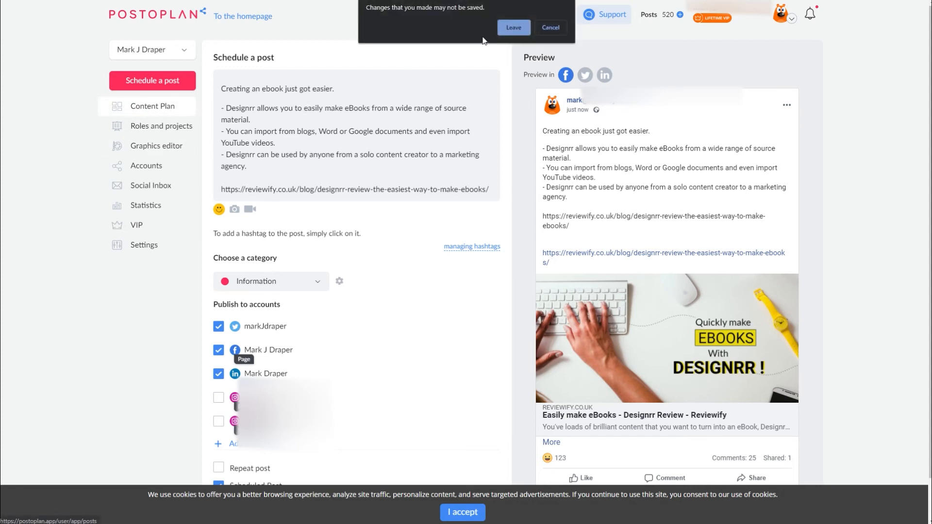
click(512, 28)
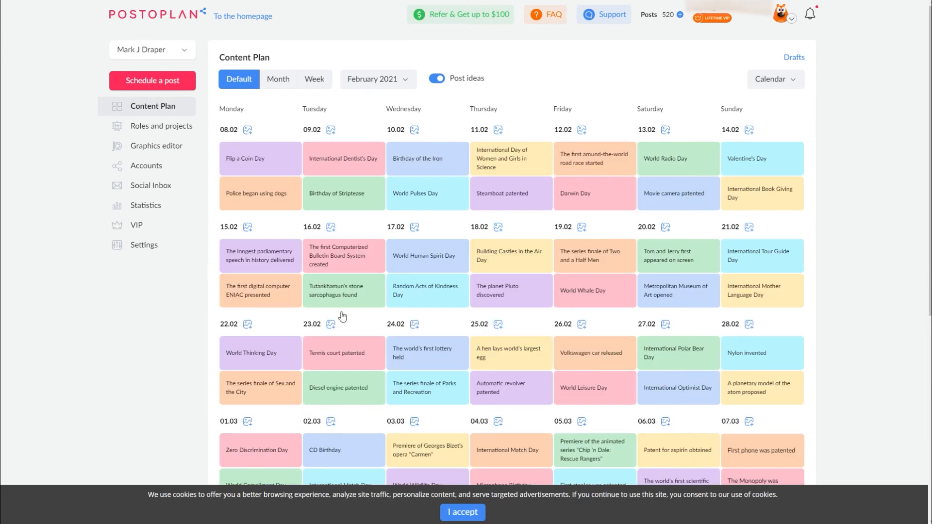
mouse_move(330, 159)
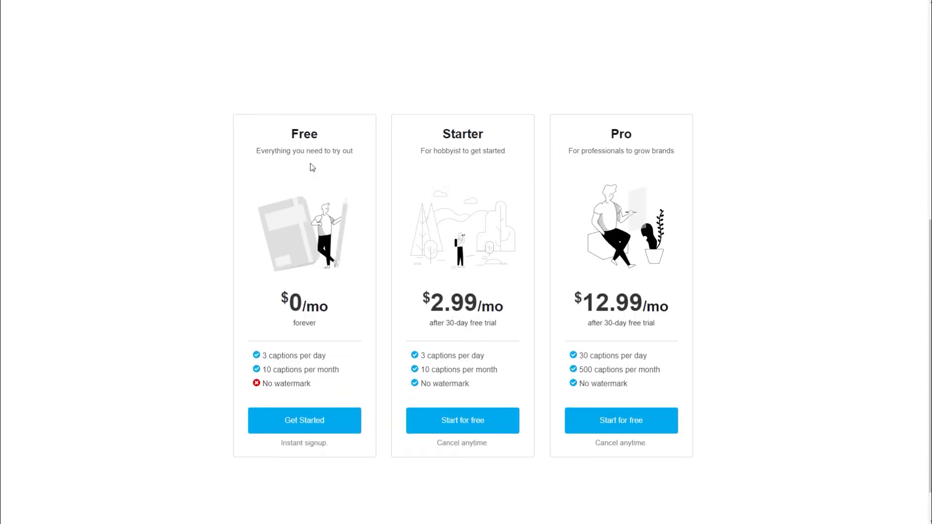
mouse_move(292, 214)
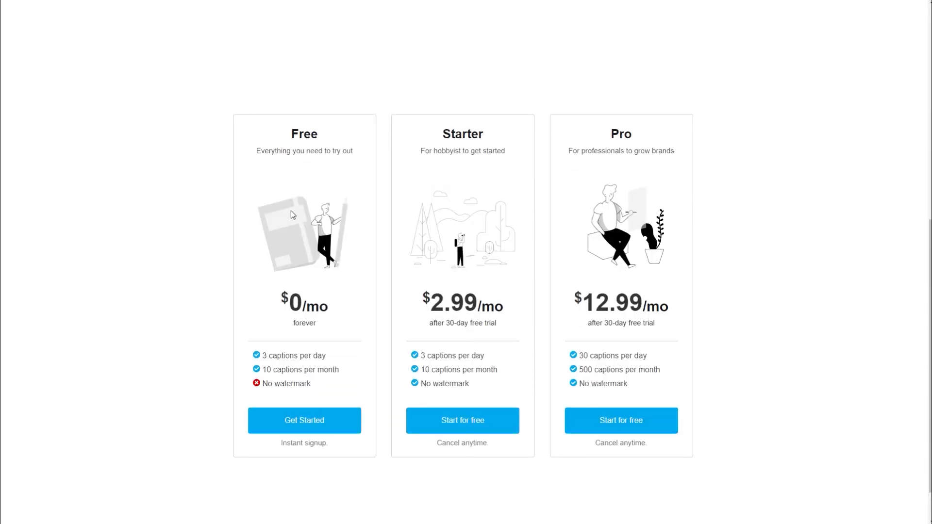
mouse_move(599, 368)
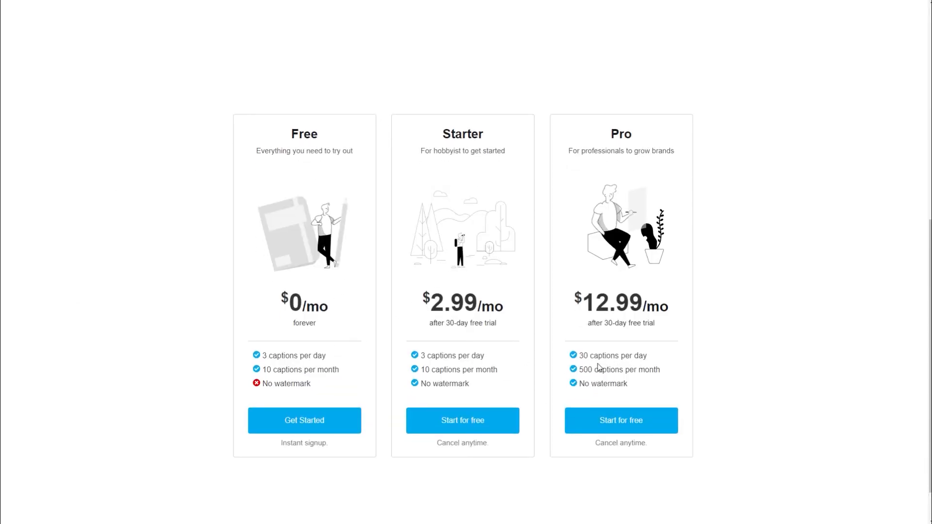
mouse_move(592, 286)
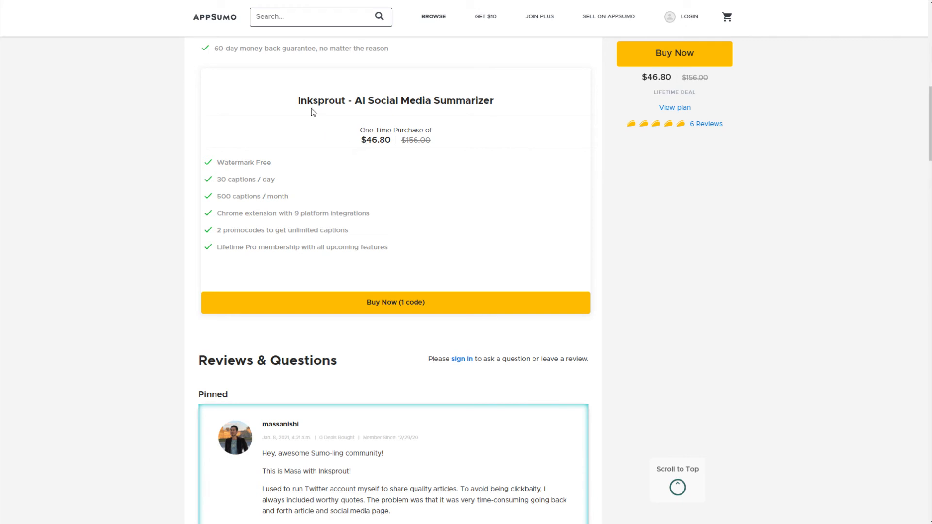
mouse_move(313, 112)
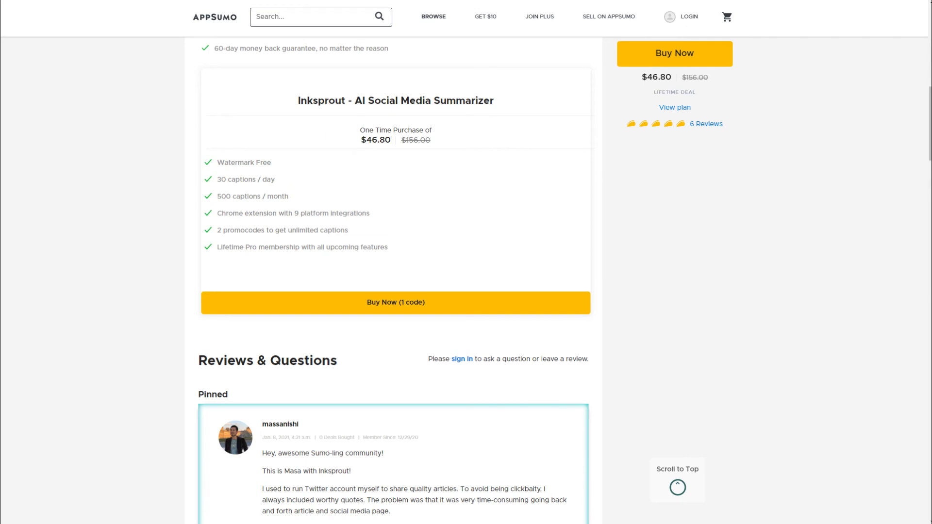
click(675, 108)
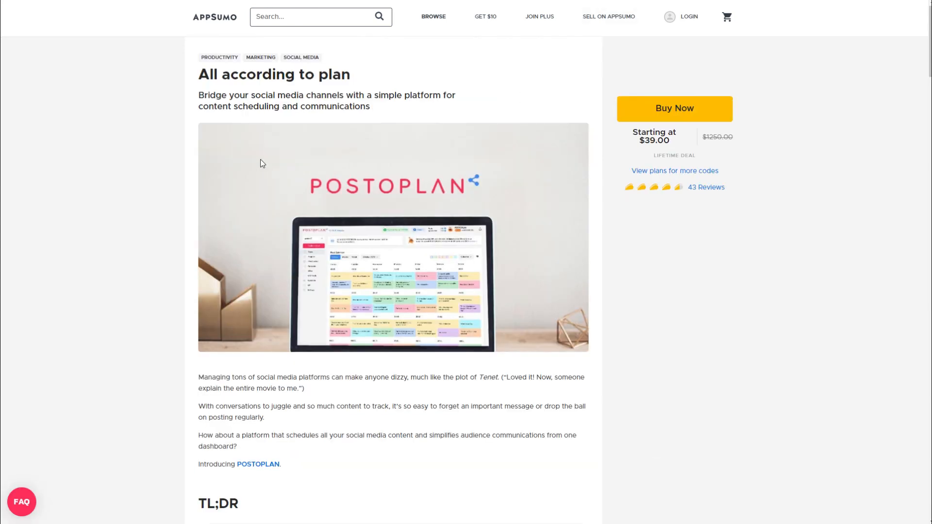
mouse_move(466, 153)
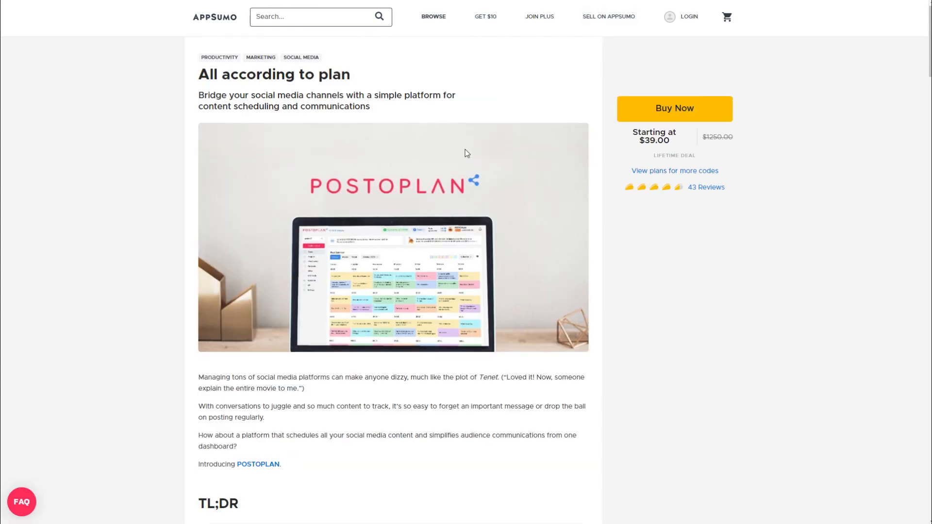
mouse_move(239, 88)
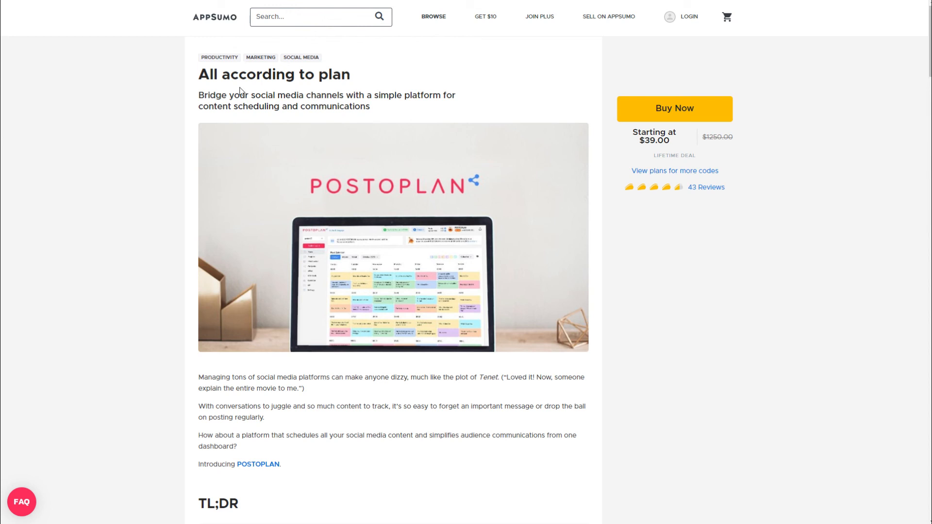
Scroll the AppSumo Postoplan deal page to the Single, Double and Multiple tiers ($39, $78, $117)
scroll(down, 3)
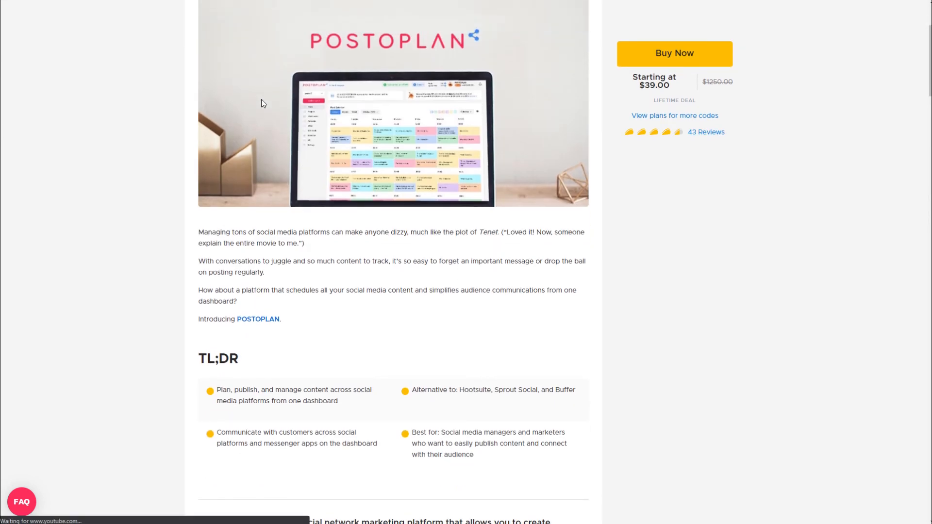
scroll(down, 3)
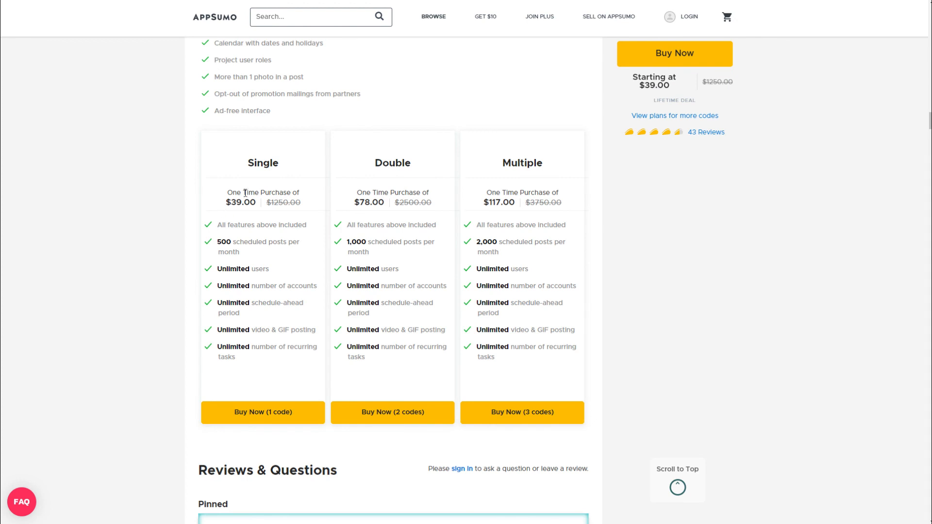
mouse_move(259, 280)
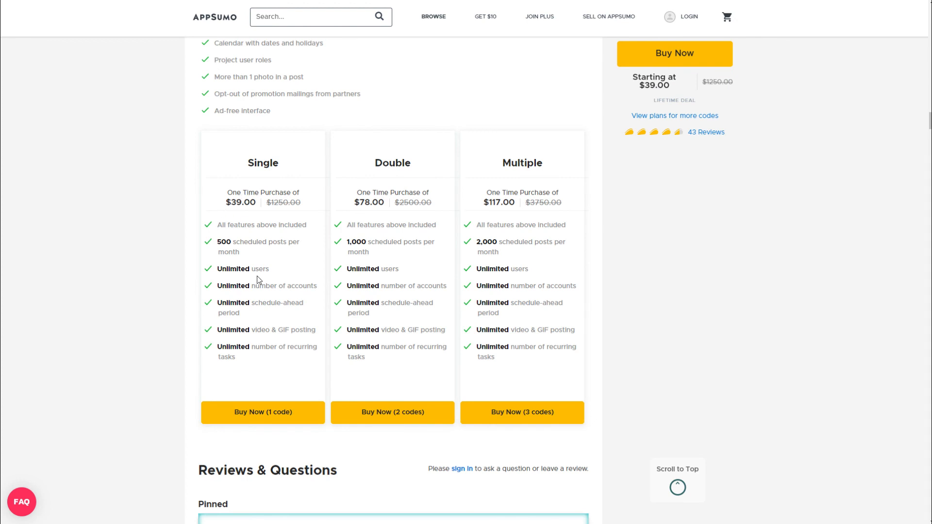
mouse_move(275, 296)
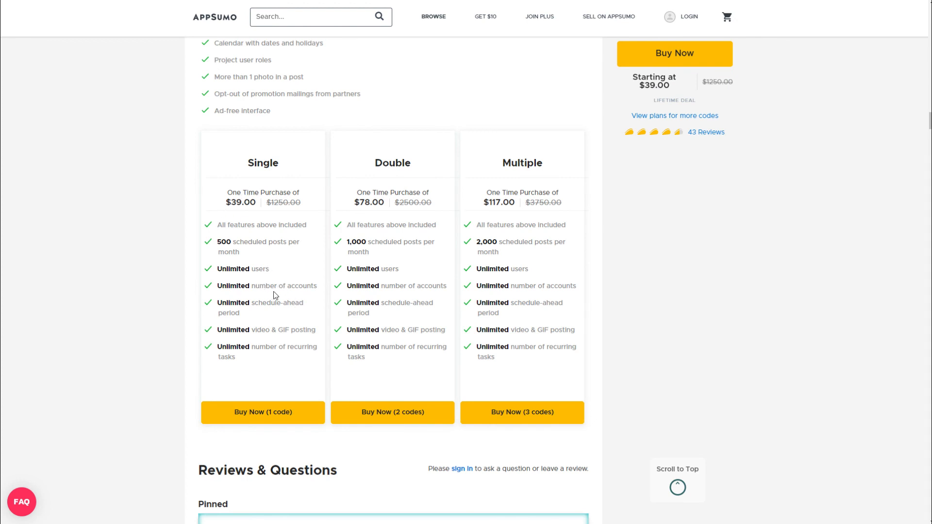
mouse_move(271, 301)
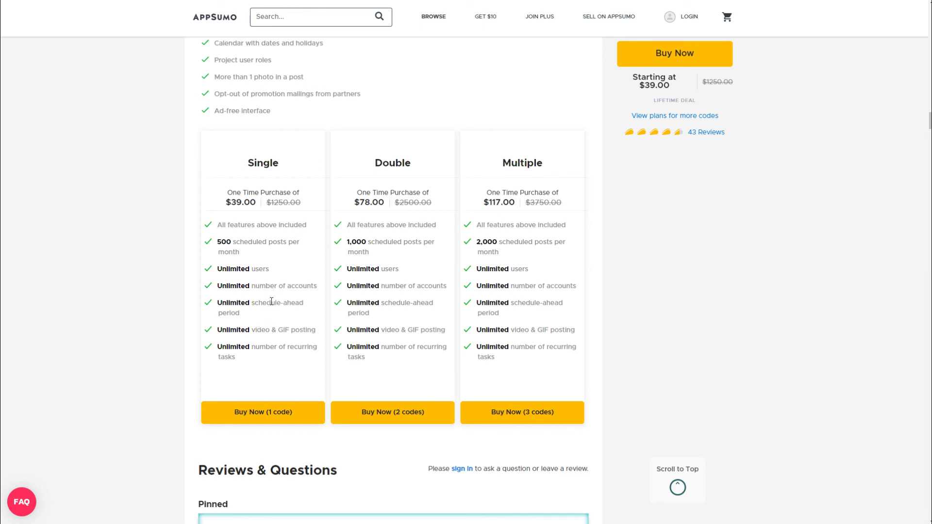
mouse_move(458, 336)
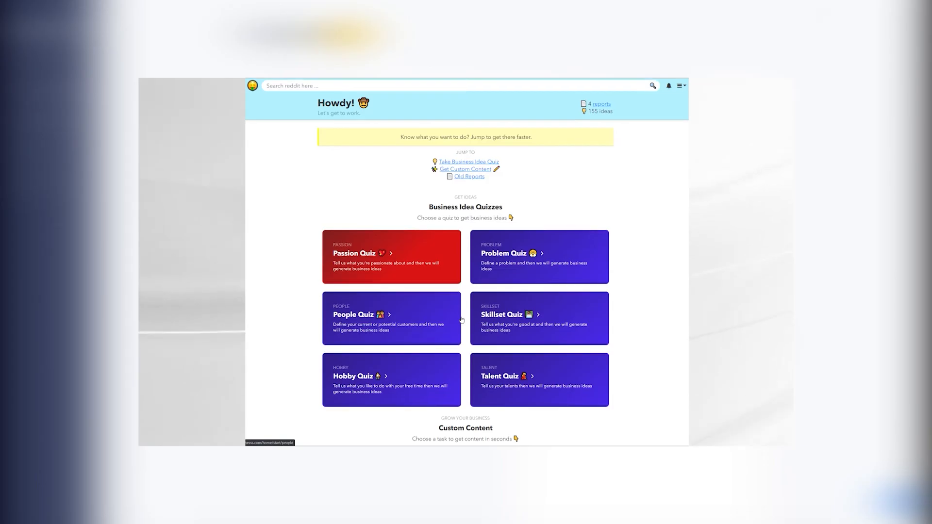
scroll(down, 3)
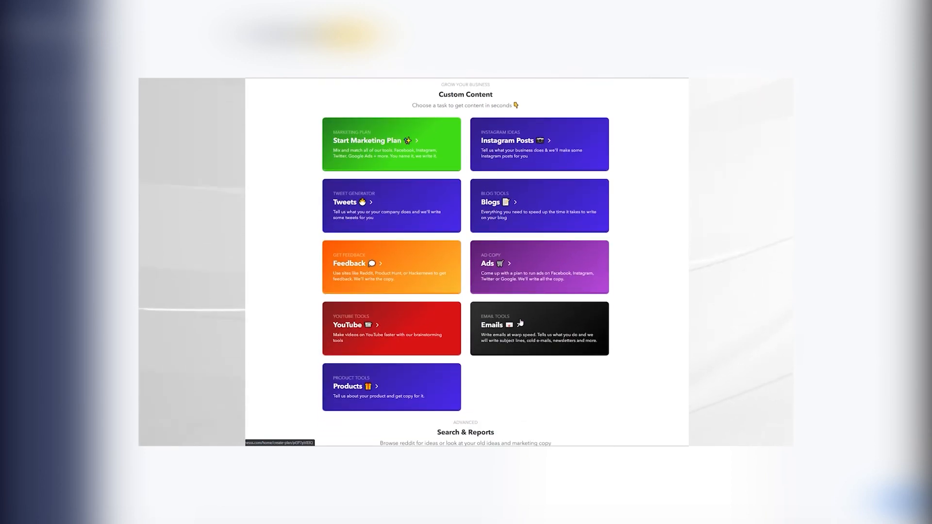
scroll(down, 3)
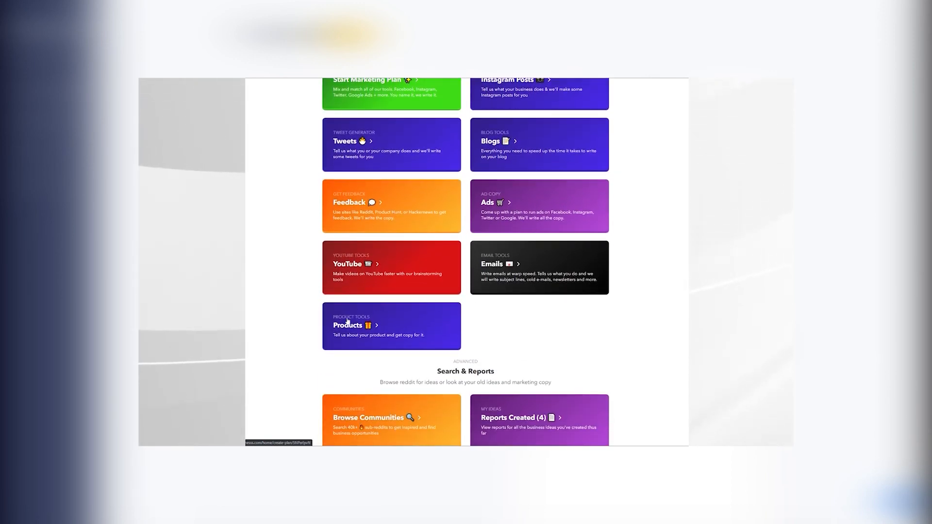